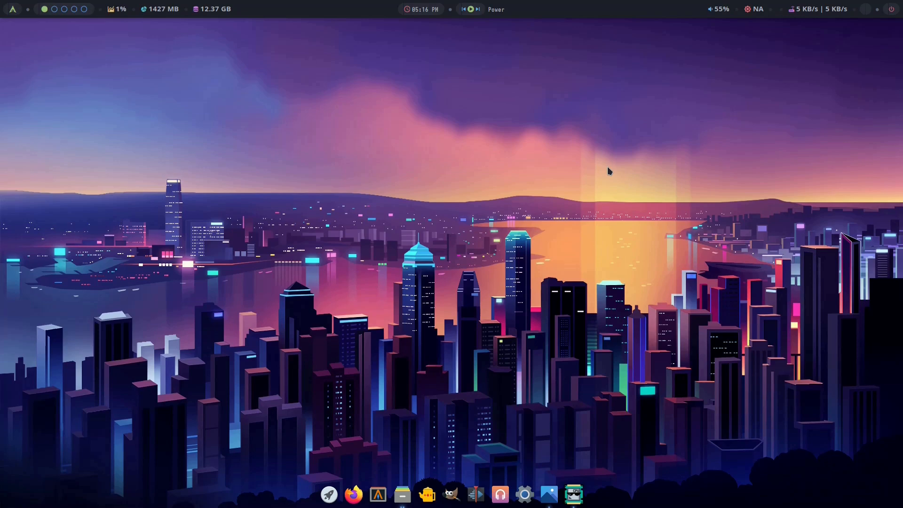
{"action": "mouse_move", "coordinate": [549, 444]}
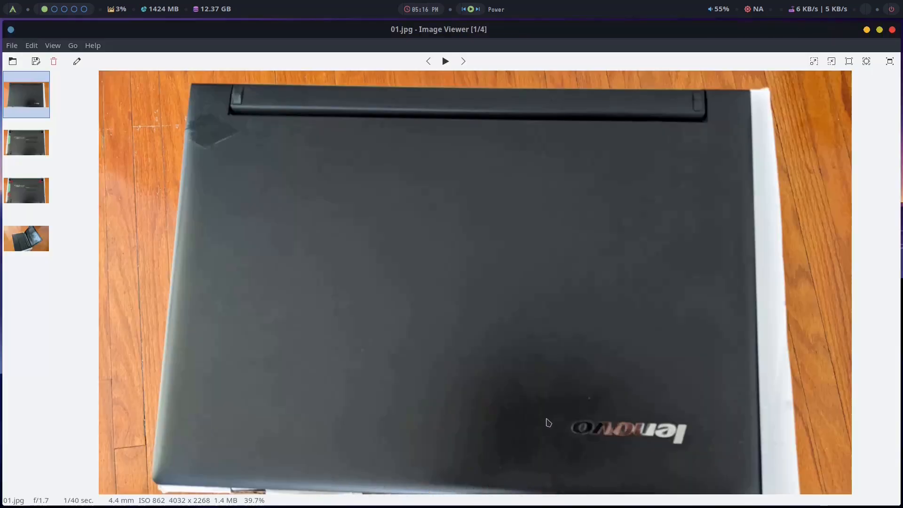
{"action": "mouse_move", "coordinate": [557, 400]}
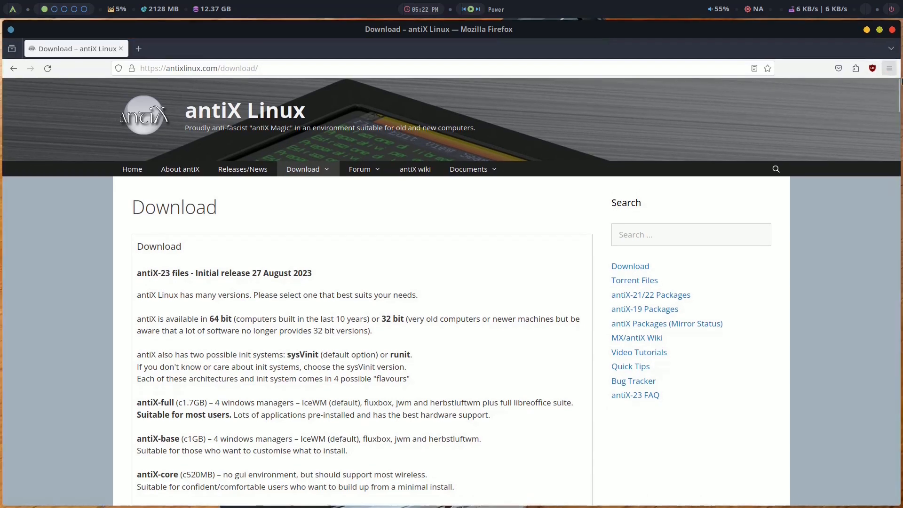
Step: Review the antiX download page down to the sysVinit and runit ISO links, then close the browser
{"action": "scroll", "scroll_direction": "down", "scroll_amount": 3}
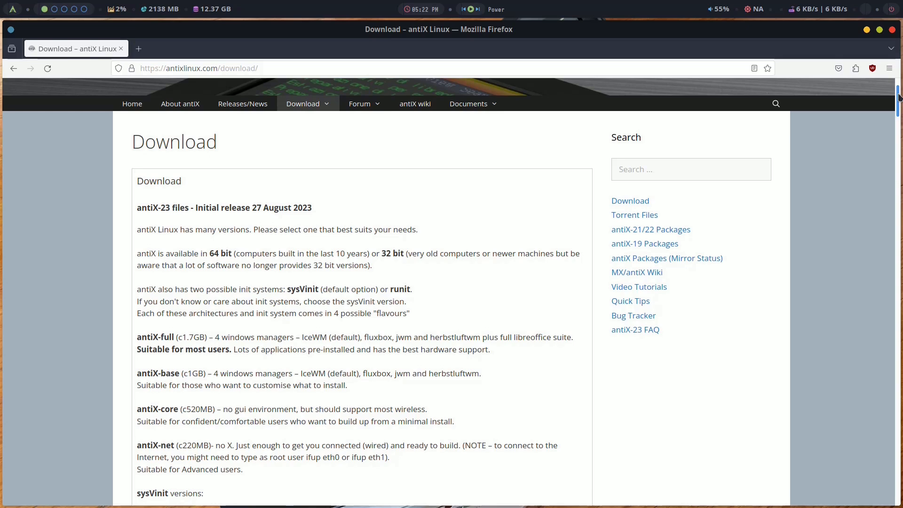
{"action": "scroll", "scroll_direction": "down", "scroll_amount": 3}
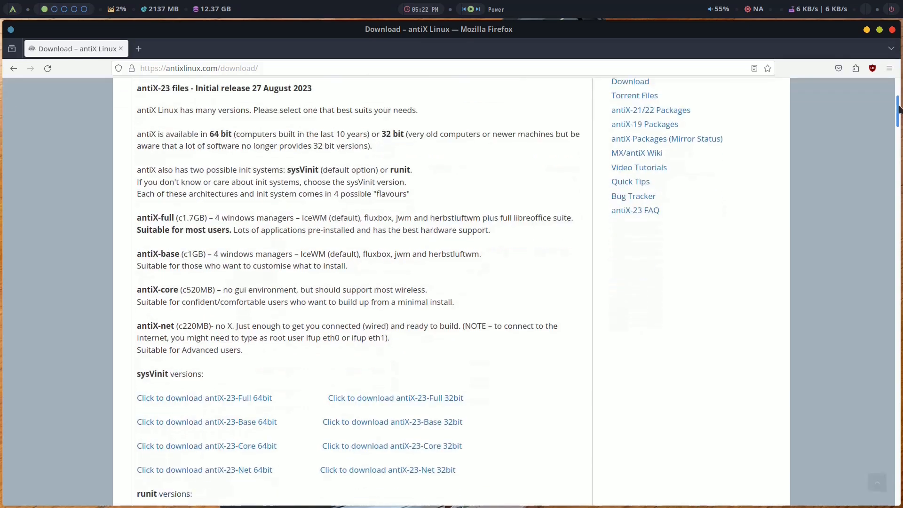
{"action": "scroll", "scroll_direction": "down", "scroll_amount": 3}
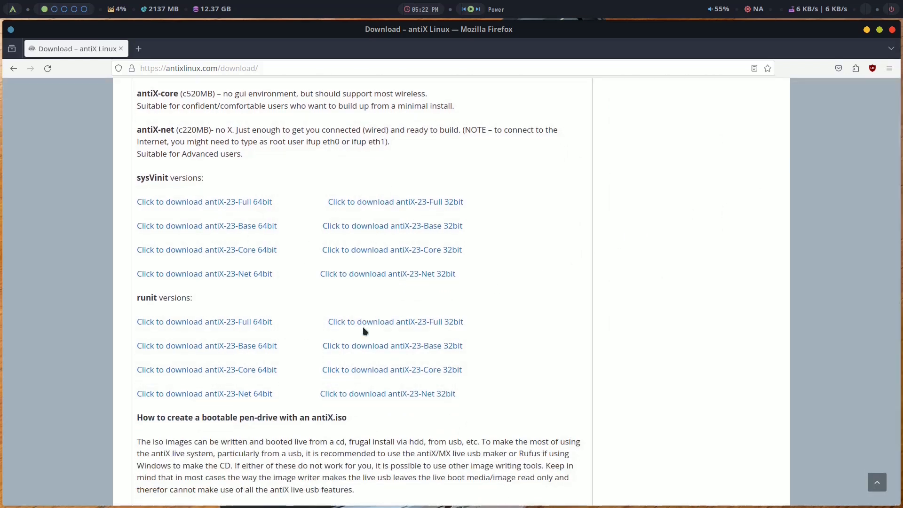
{"action": "mouse_move", "coordinate": [206, 346]}
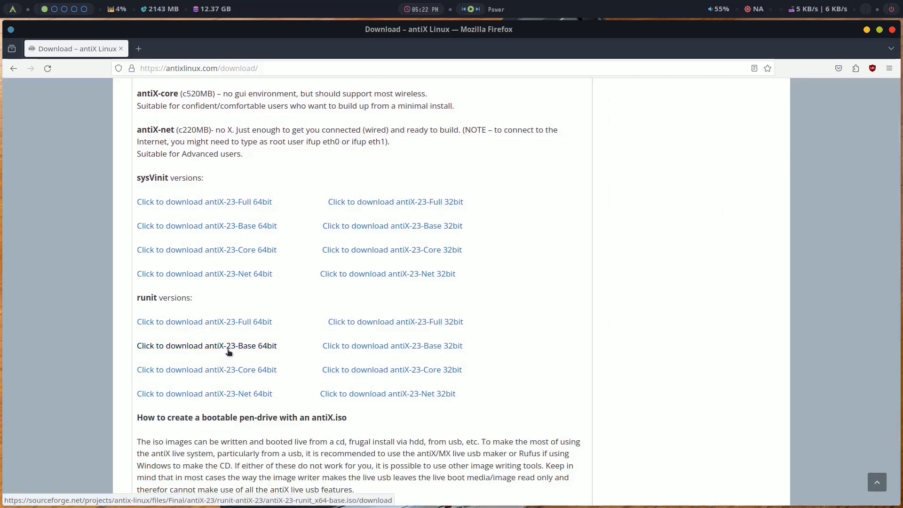
{"action": "mouse_move", "coordinate": [157, 308]}
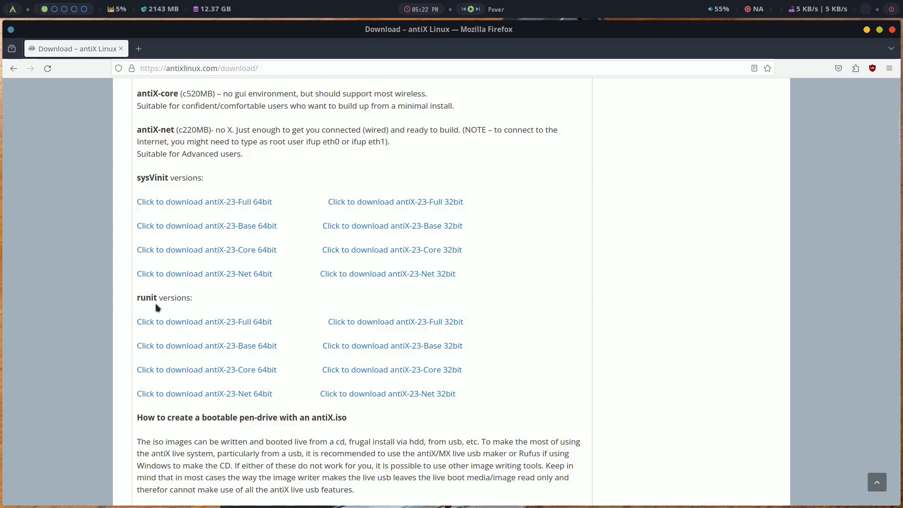
{"action": "mouse_move", "coordinate": [151, 180]}
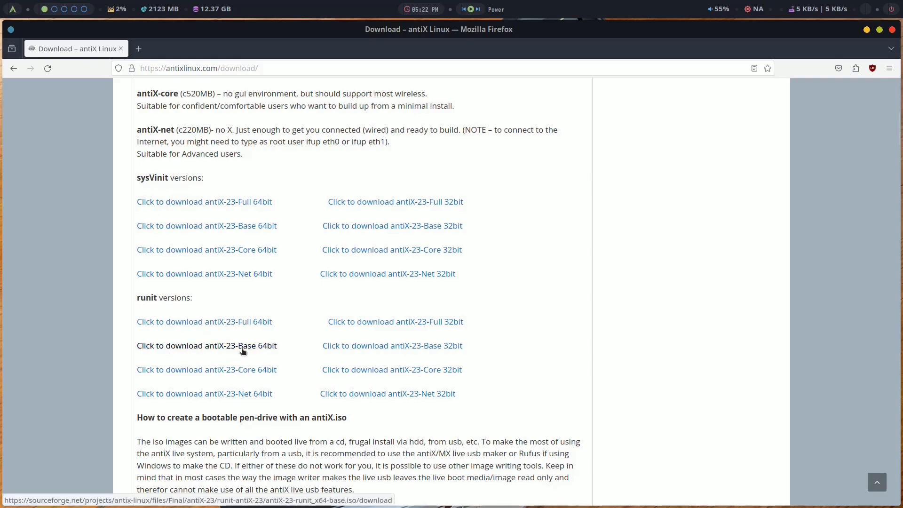
{"action": "mouse_move", "coordinate": [253, 350]}
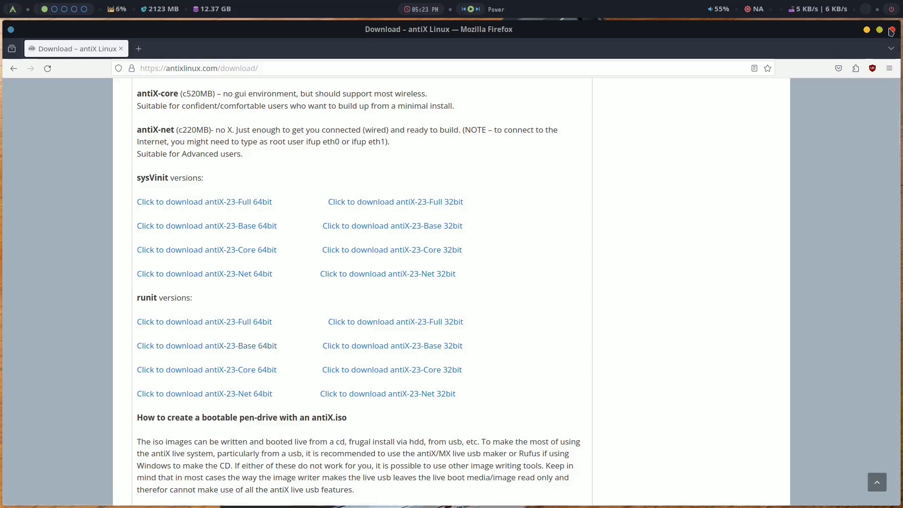
{"action": "left_click", "coordinate": [890, 30]}
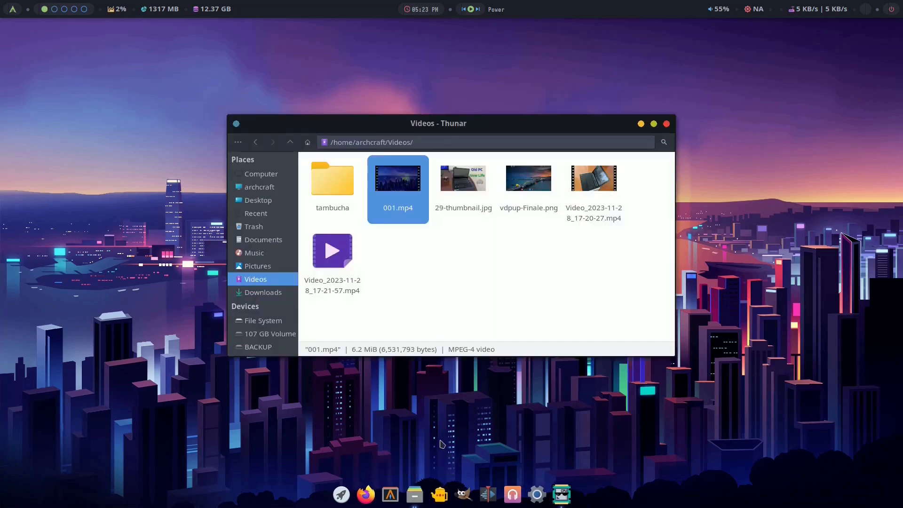
{"action": "mouse_move", "coordinate": [457, 290]}
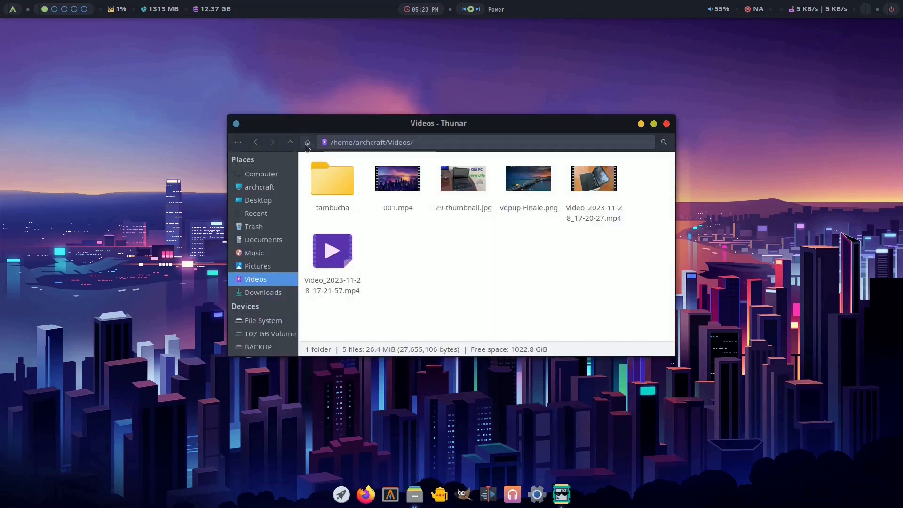
Step: Play the first laptop video from the context menu with MPlayer Media Player
{"action": "right_click", "coordinate": [331, 179]}
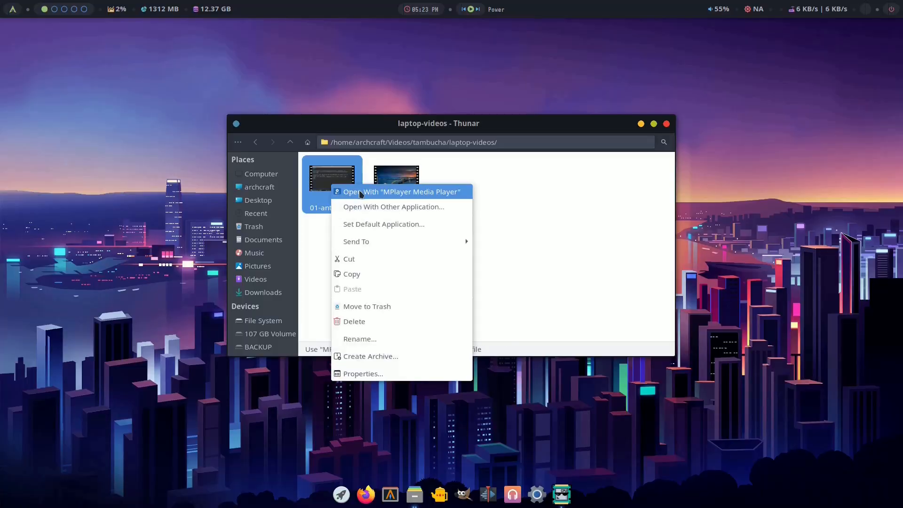
{"action": "left_click", "coordinate": [401, 192]}
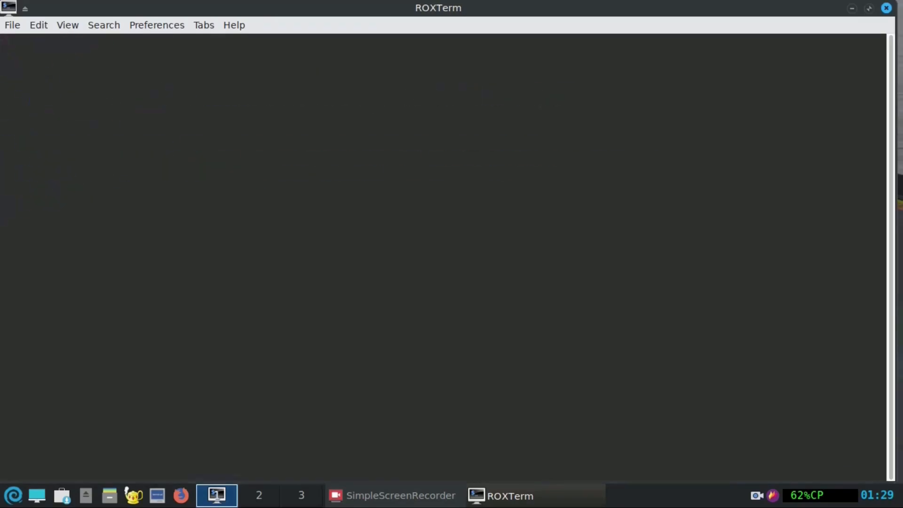
Step: Run inxi -SC in the antiX terminal and highlight the kernel 5.10.188 details in the report
{"action": "type", "text": "inxi -SC"}
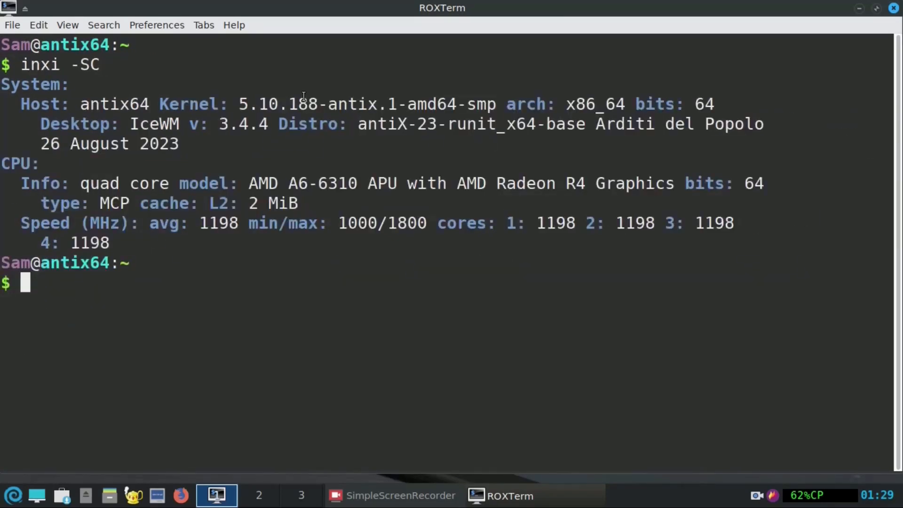
{"action": "double_click", "coordinate": [276, 105]}
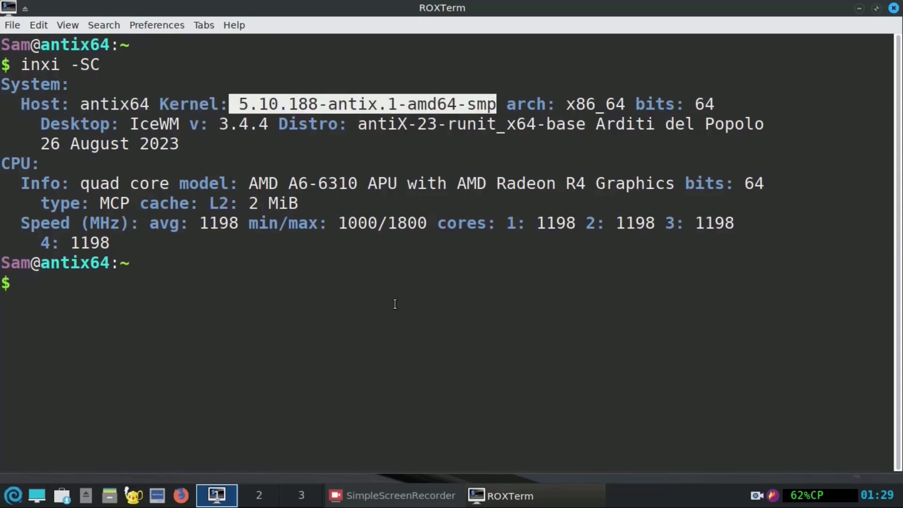
{"action": "double_click", "coordinate": [342, 183]}
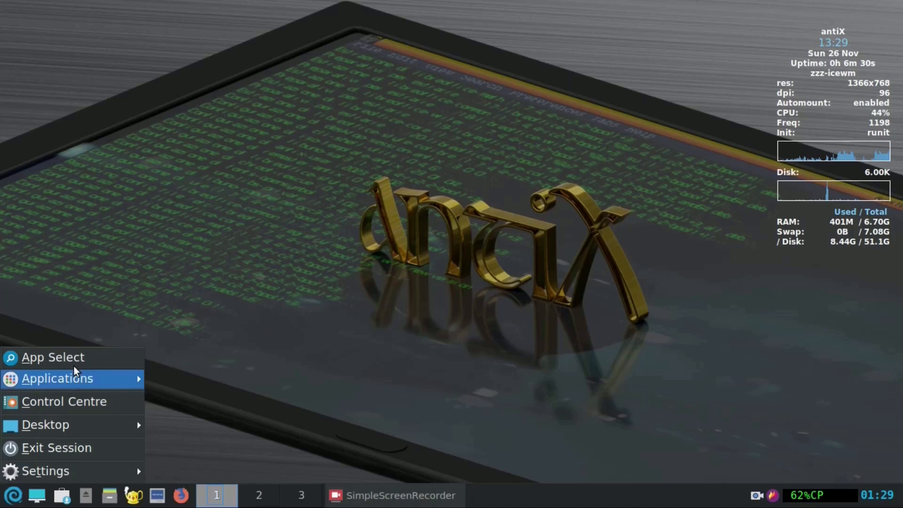
{"action": "mouse_move", "coordinate": [78, 357]}
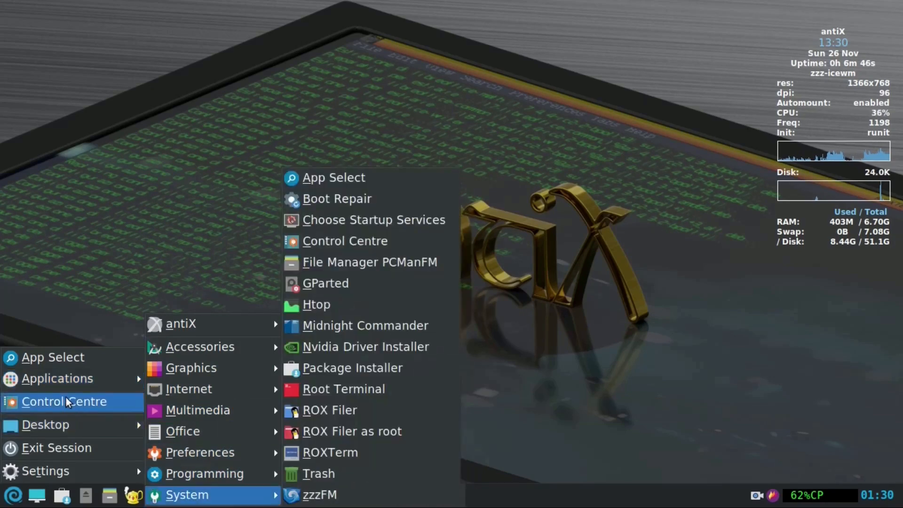
Step: Browse the antiX Control Centre categories through to the maintenance tools
{"action": "left_click", "coordinate": [344, 241]}
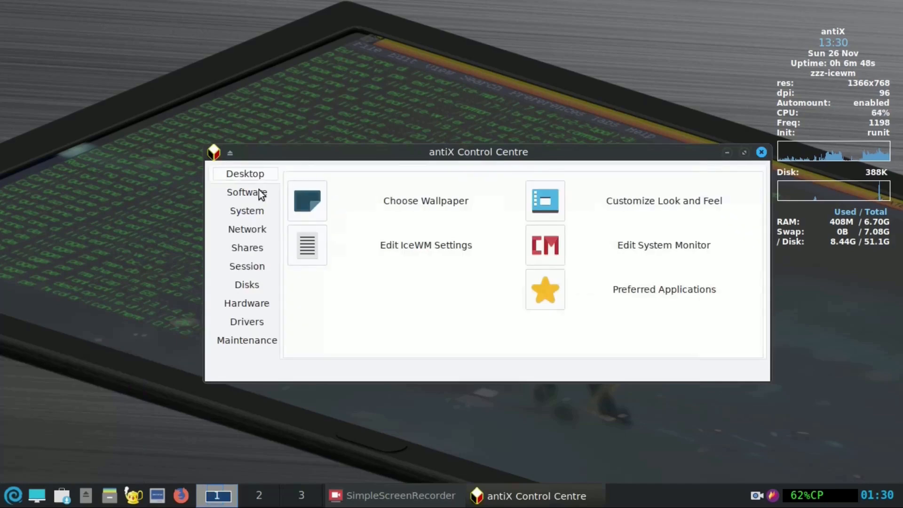
{"action": "left_click", "coordinate": [246, 247]}
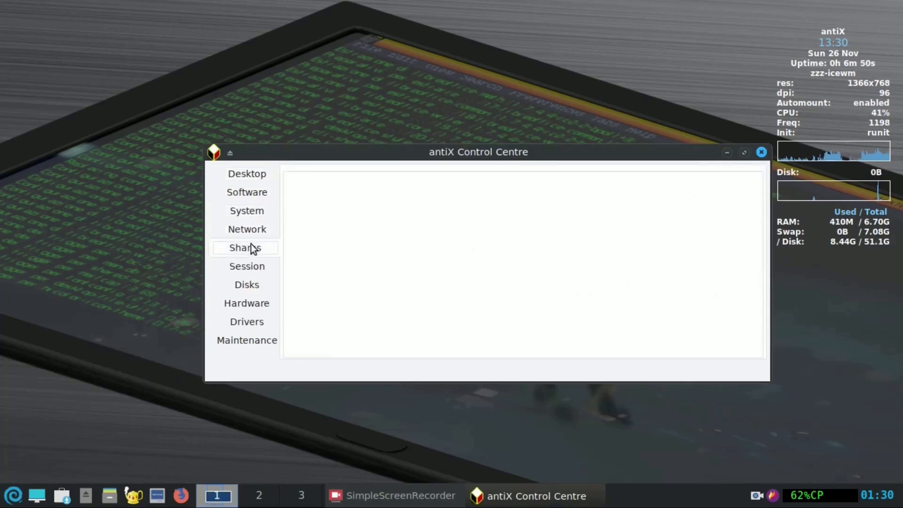
{"action": "left_click", "coordinate": [247, 340]}
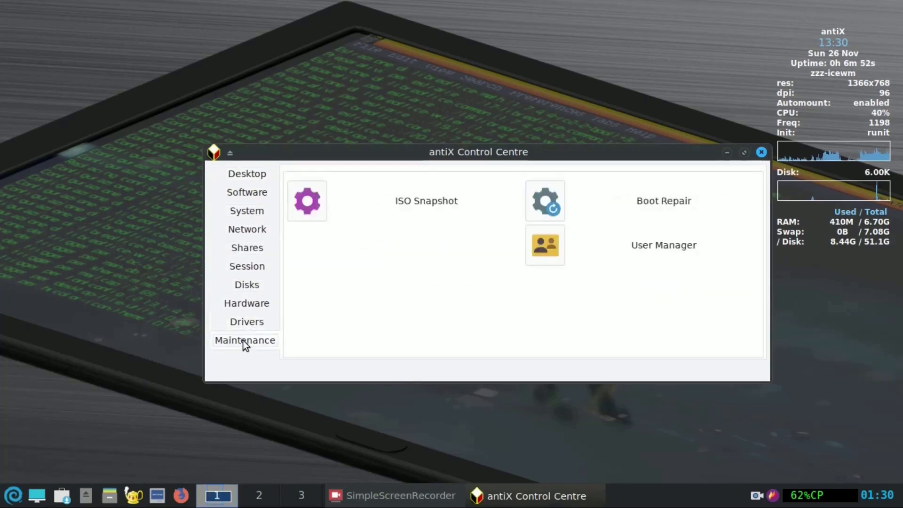
{"action": "left_click", "coordinate": [762, 151]}
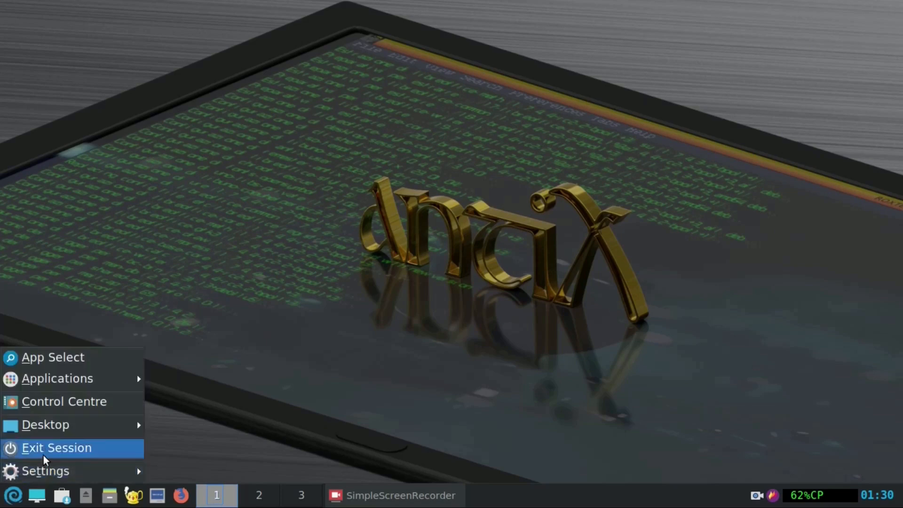
Step: Bring up the Exit Session dialog and dismiss it, leaving the gold-logo desktop
{"action": "left_click", "coordinate": [56, 447]}
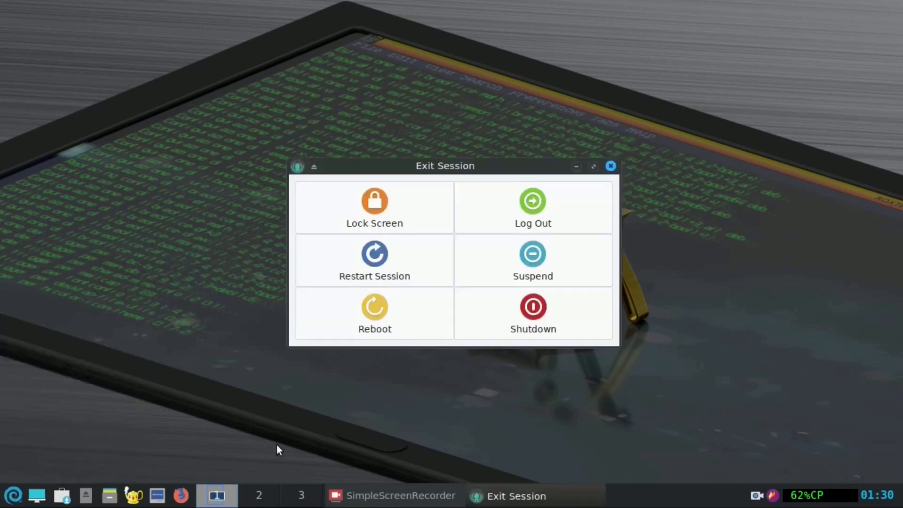
{"action": "mouse_move", "coordinate": [611, 166]}
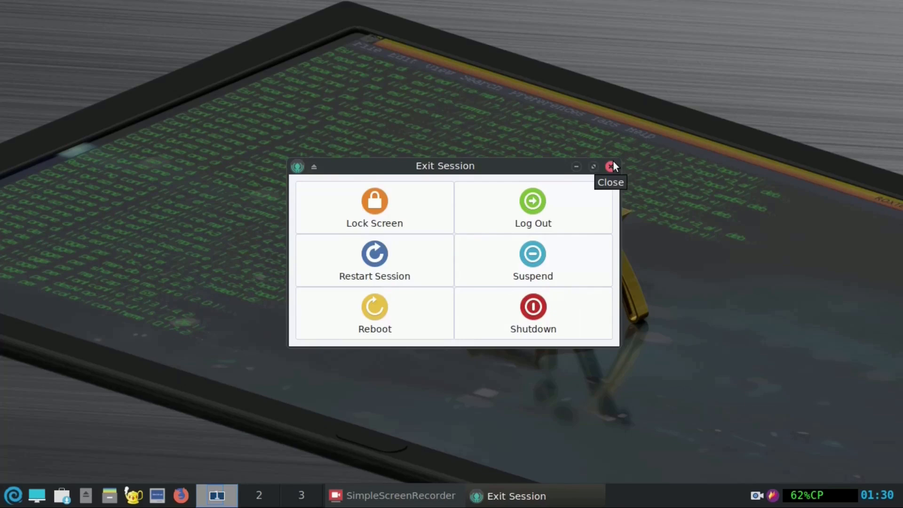
{"action": "left_click", "coordinate": [611, 167]}
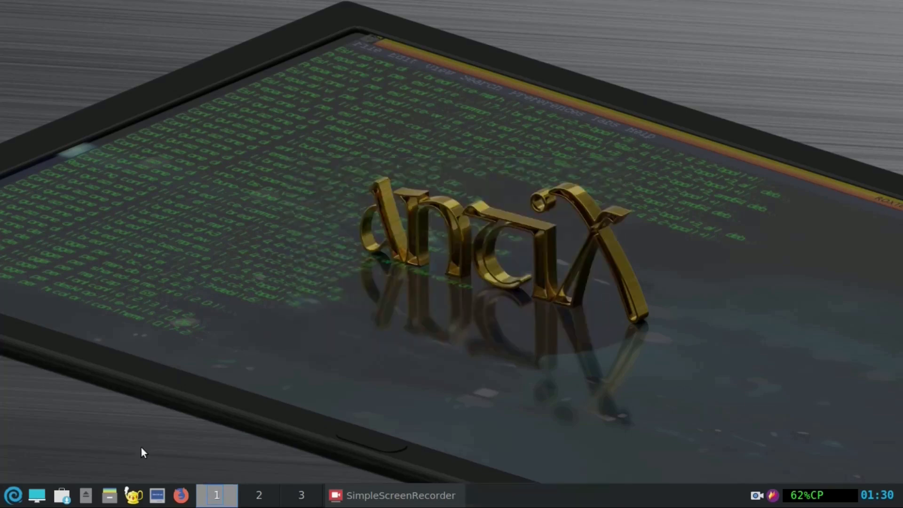
{"action": "mouse_move", "coordinate": [66, 500]}
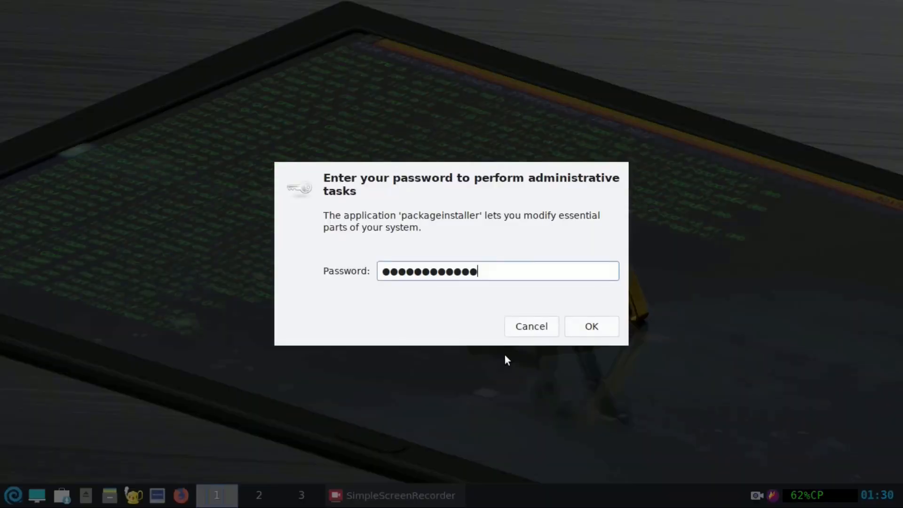
{"action": "left_click", "coordinate": [590, 326]}
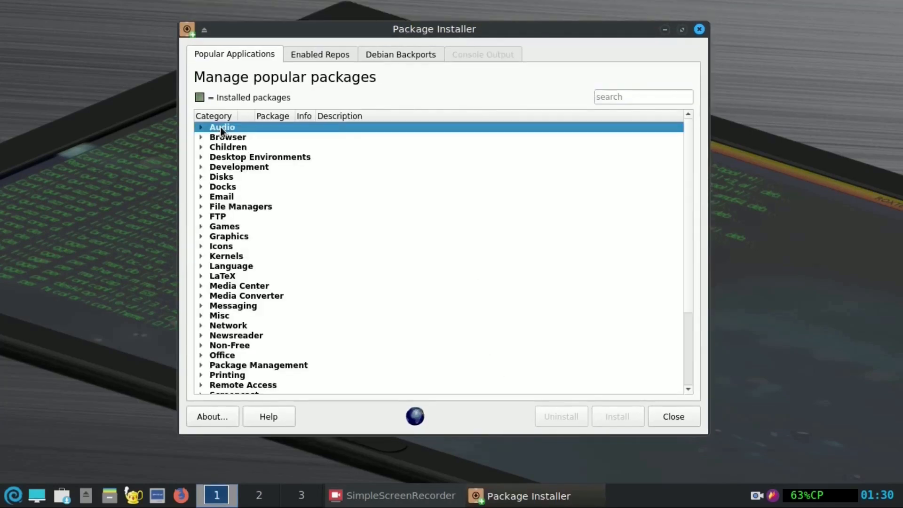
{"action": "left_click", "coordinate": [200, 126]}
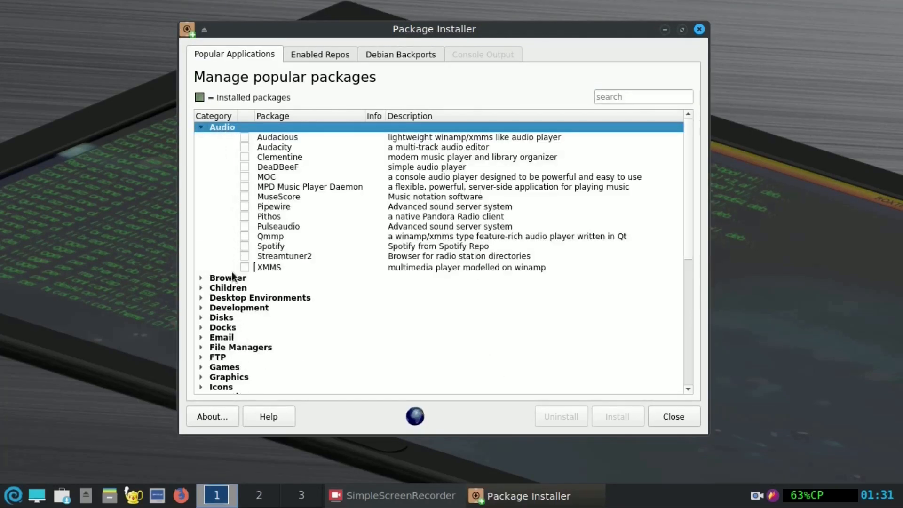
{"action": "left_click", "coordinate": [228, 278]}
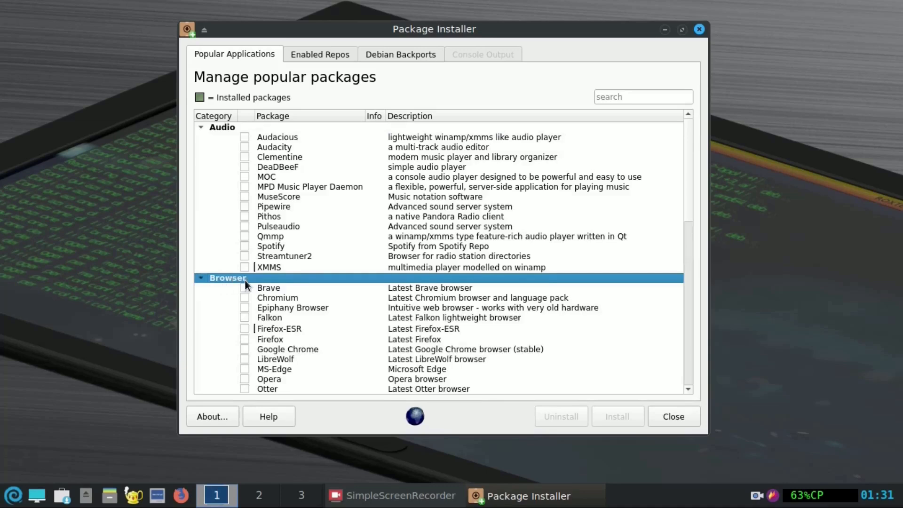
{"action": "scroll", "scroll_direction": "down", "scroll_amount": 3}
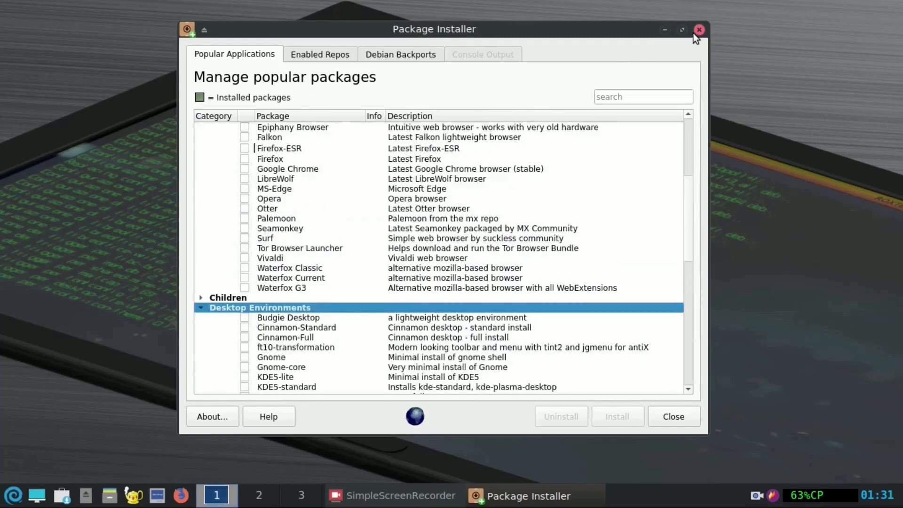
{"action": "left_click", "coordinate": [699, 29]}
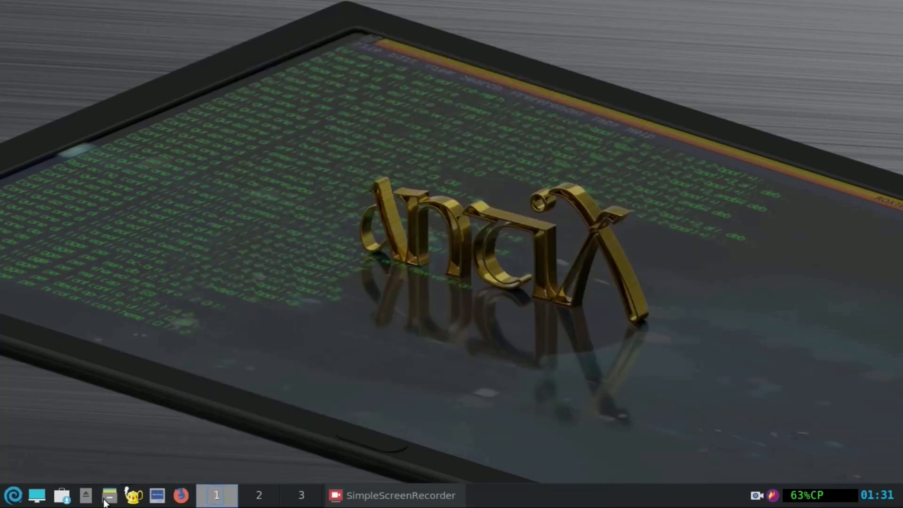
Step: Show two file manager windows on the Videos folder side by side
{"action": "left_click", "coordinate": [108, 496]}
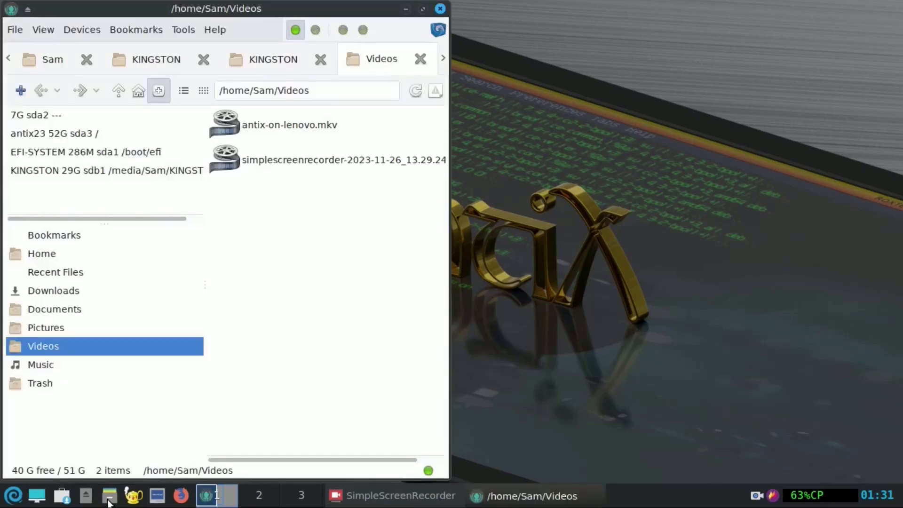
{"action": "left_click", "coordinate": [36, 496]}
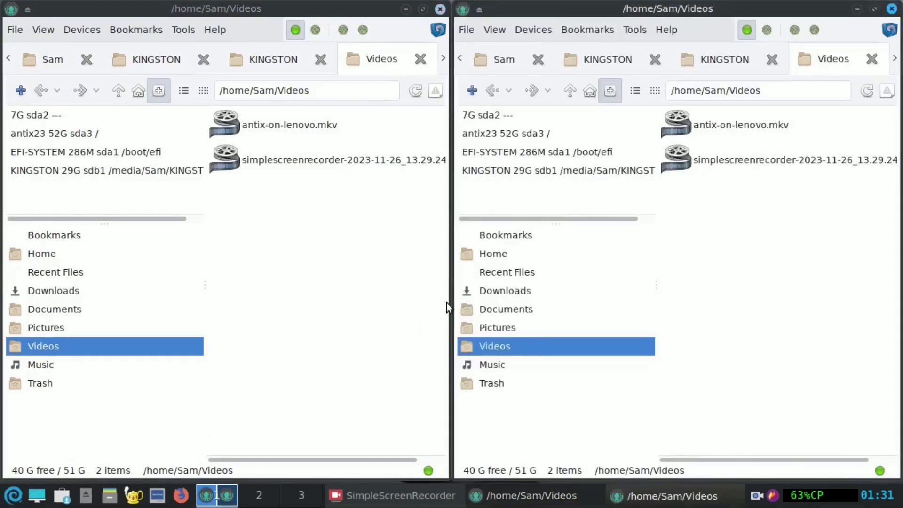
{"action": "left_click", "coordinate": [888, 8]}
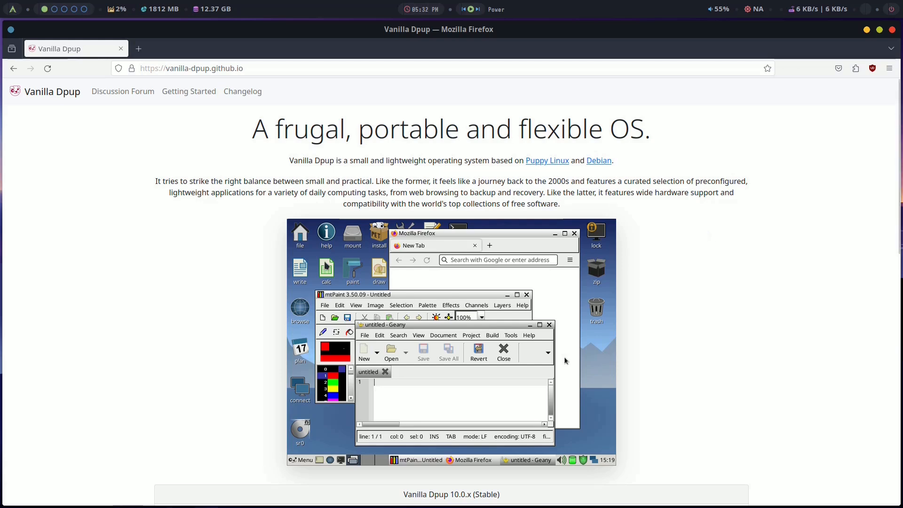
{"action": "mouse_move", "coordinate": [637, 369]}
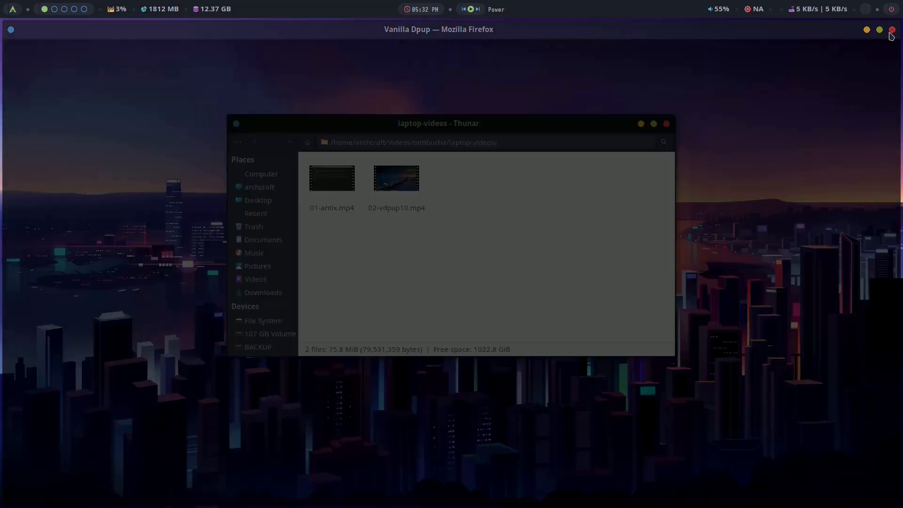
Step: Bring up the context menu on a file in the laptop-videos folder after closing Firefox
{"action": "right_click", "coordinate": [396, 179]}
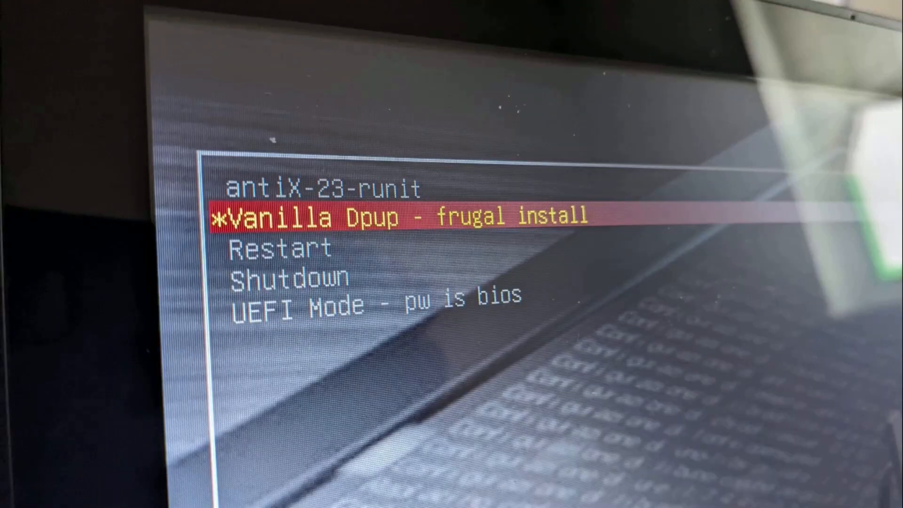
Step: Boot the 'Vanilla Dpup - frugal install' entry from the GRUB menu
{"action": "key", "text": "enter"}
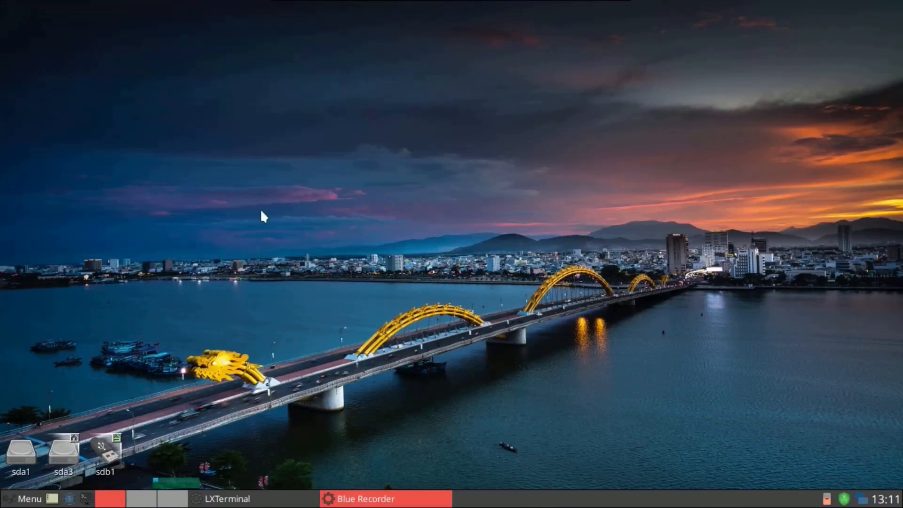
{"action": "left_click", "coordinate": [24, 499]}
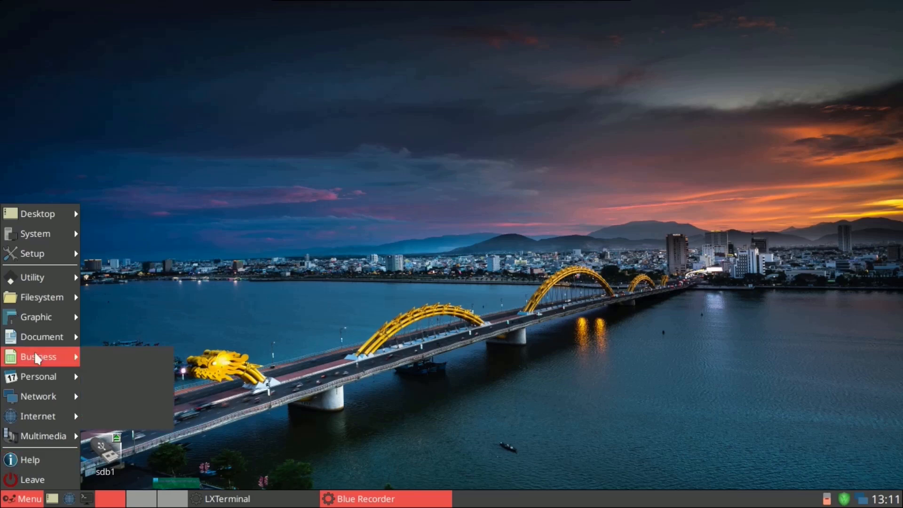
{"action": "mouse_move", "coordinate": [43, 436]}
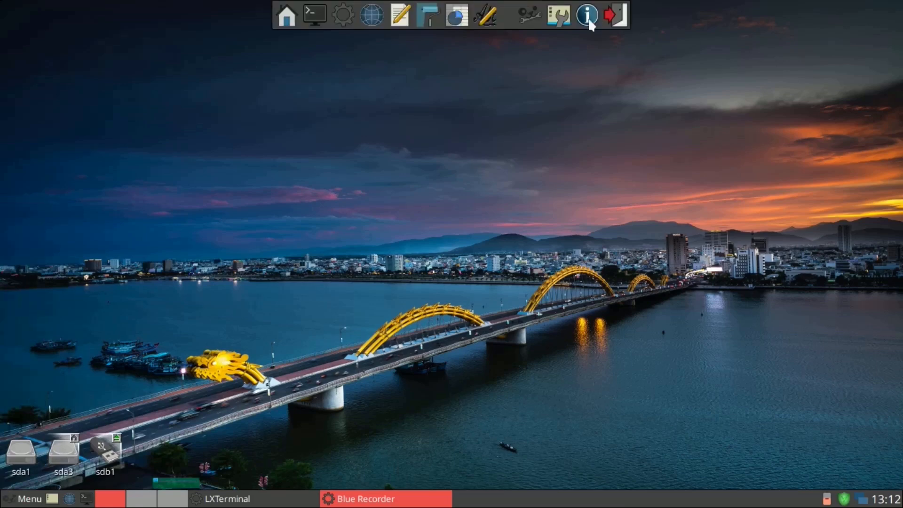
{"action": "mouse_move", "coordinate": [333, 33]}
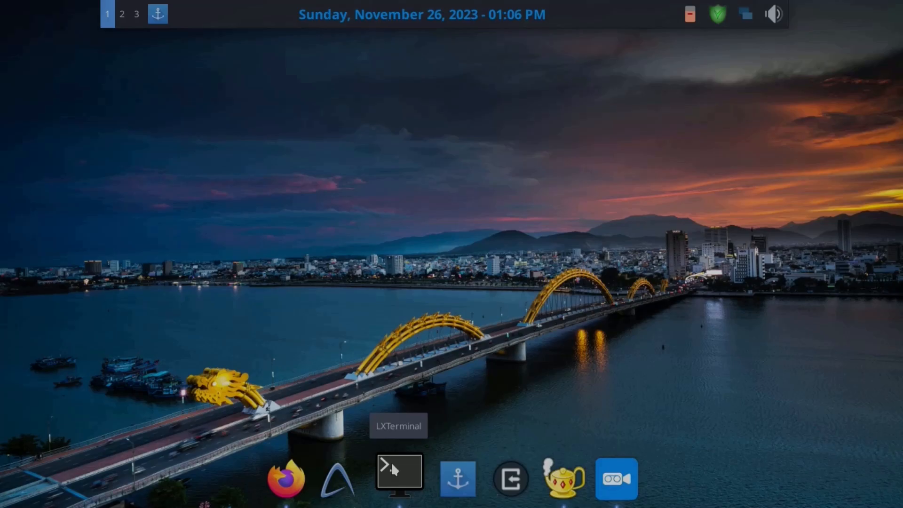
Step: Launch LXTerminal from the Plank dock for the inxi -SCG system report
{"action": "left_click", "coordinate": [398, 478]}
{"action": "type", "text": "inxi -SCG"}
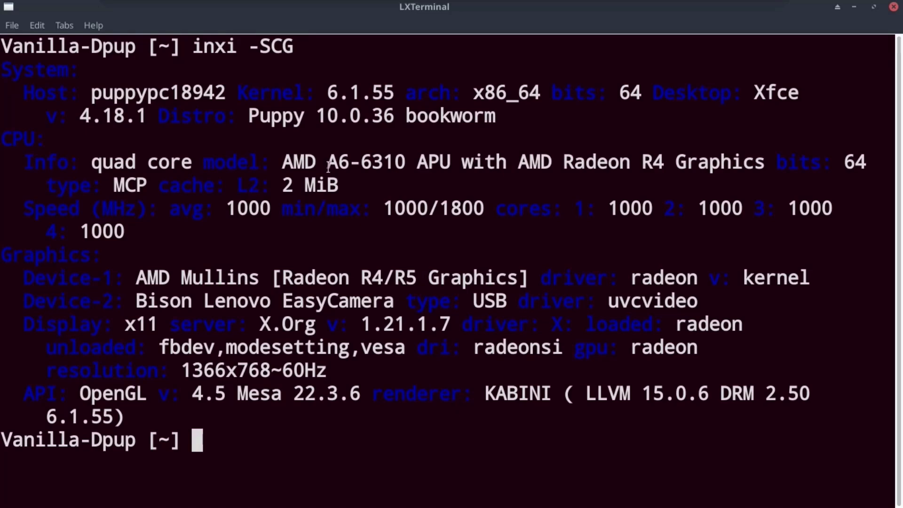
Step: Close the word processor document and discard its unsaved changes
{"action": "double_click", "coordinate": [364, 162]}
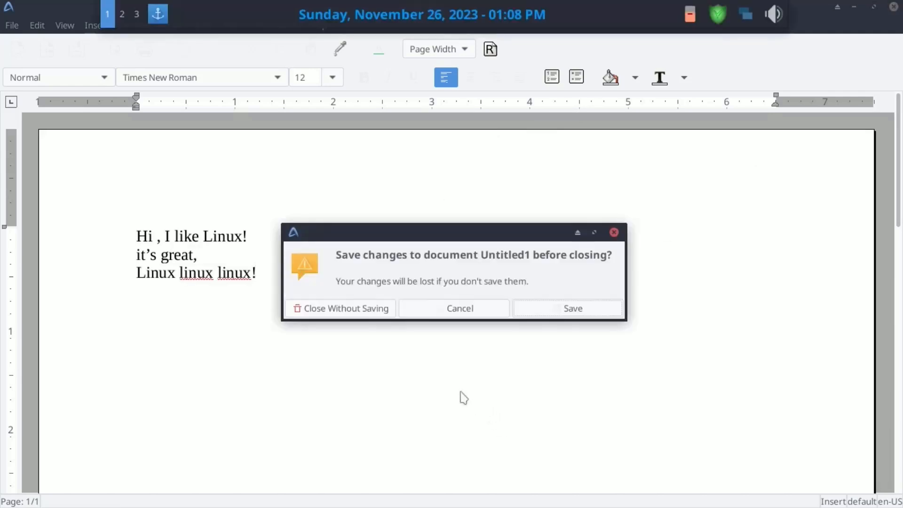
{"action": "left_click", "coordinate": [341, 308]}
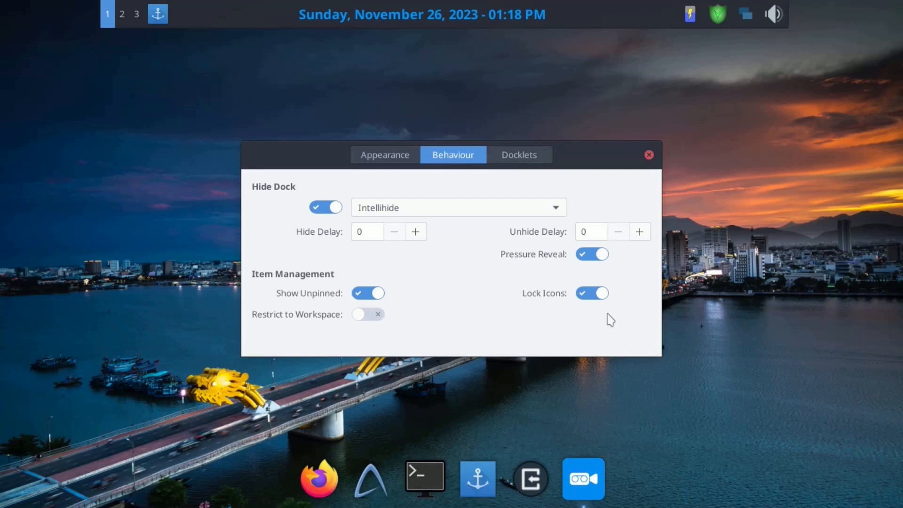
{"action": "mouse_move", "coordinate": [829, 185]}
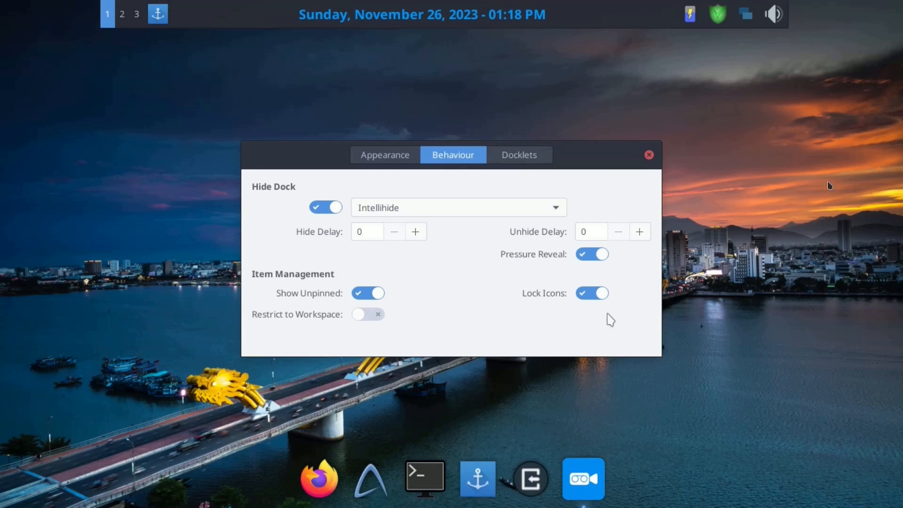
{"action": "mouse_move", "coordinate": [611, 323]}
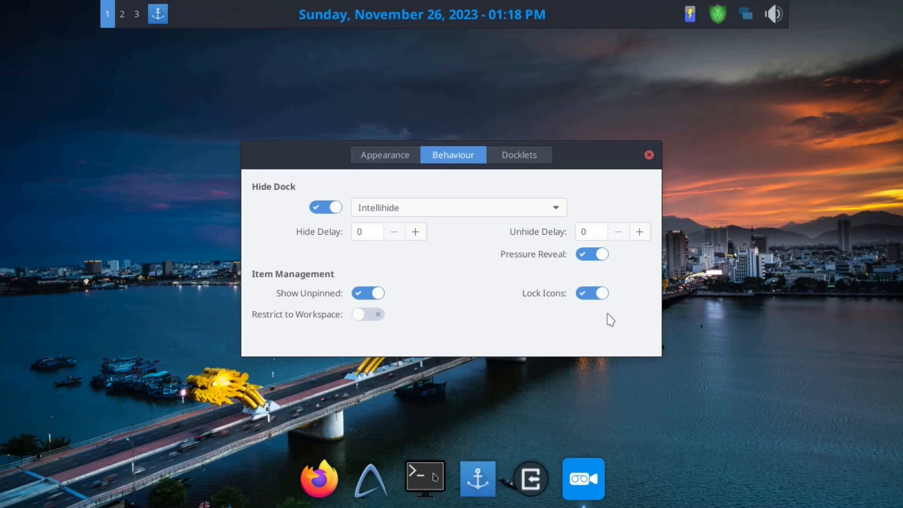
{"action": "mouse_move", "coordinate": [439, 441]}
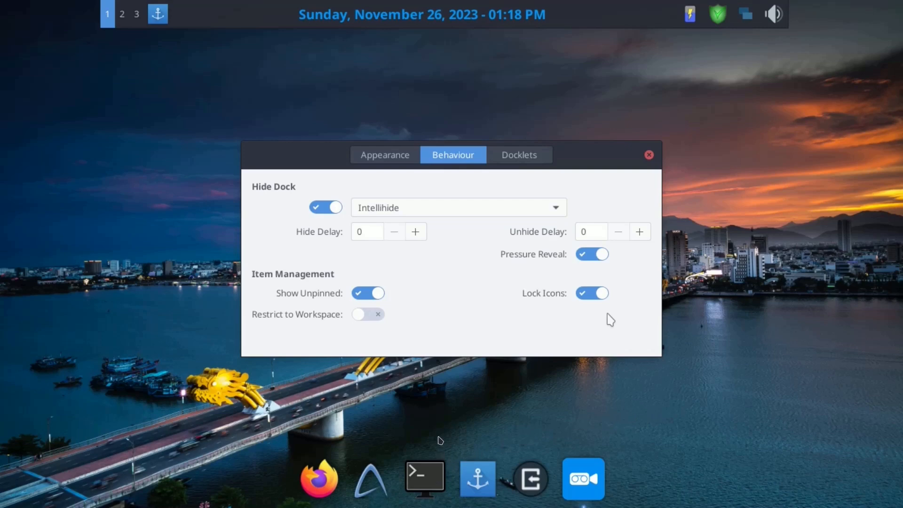
{"action": "mouse_move", "coordinate": [610, 409]}
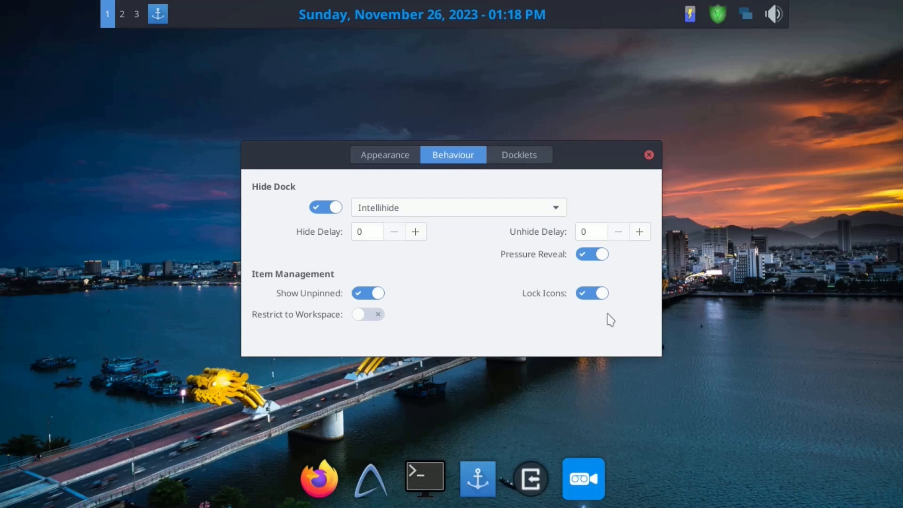
{"action": "mouse_move", "coordinate": [638, 405]}
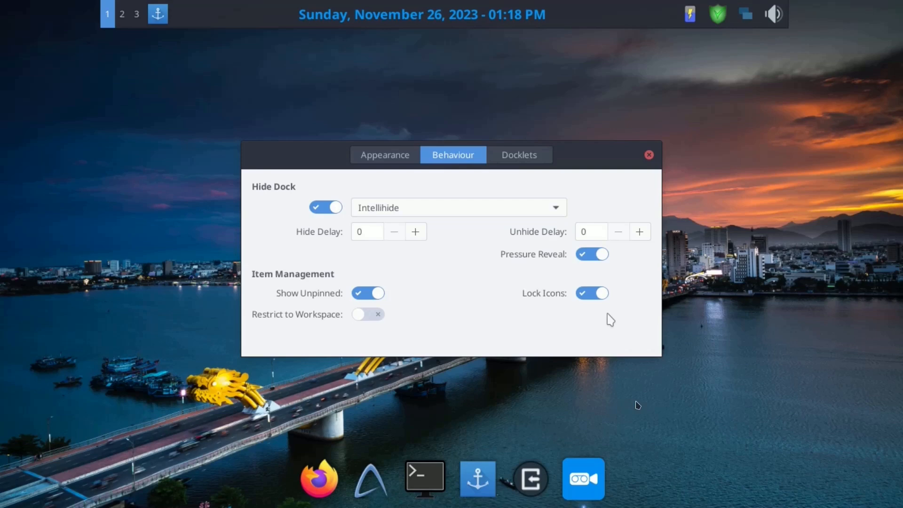
{"action": "mouse_move", "coordinate": [583, 465]}
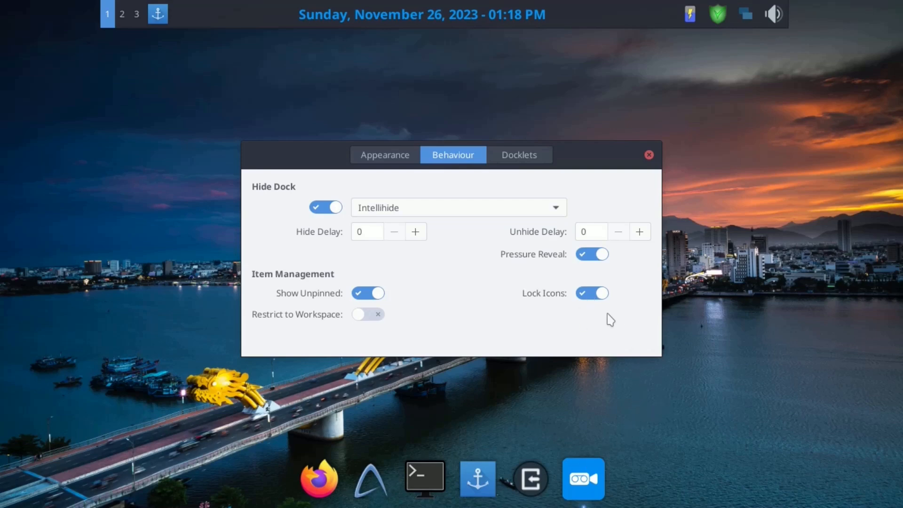
{"action": "mouse_move", "coordinate": [500, 429]}
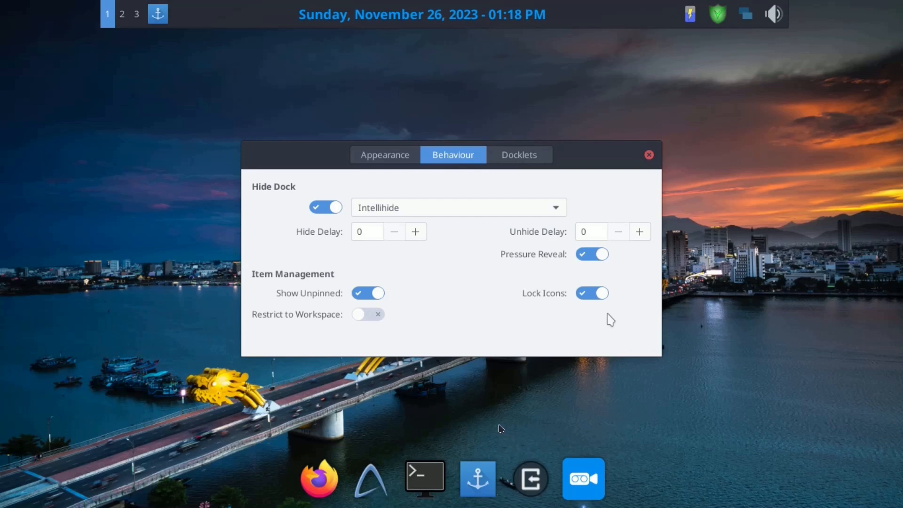
{"action": "mouse_move", "coordinate": [325, 485]}
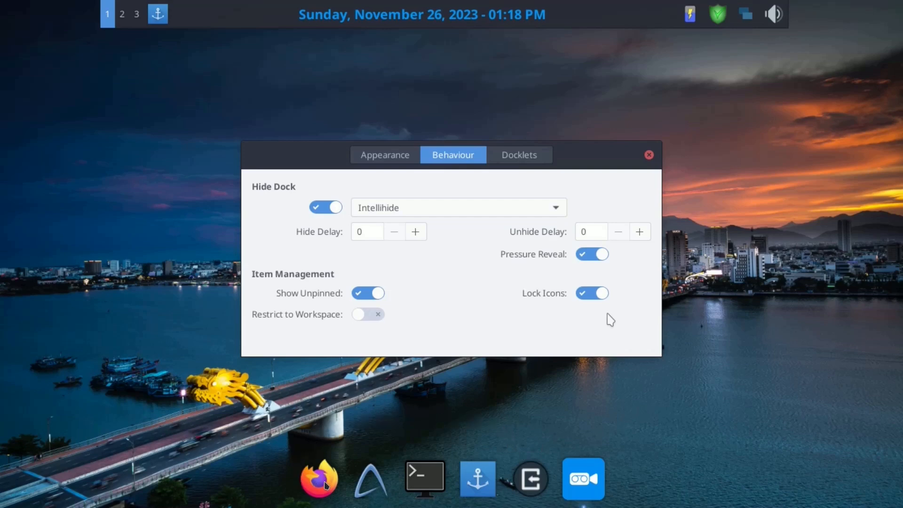
{"action": "mouse_move", "coordinate": [311, 475]}
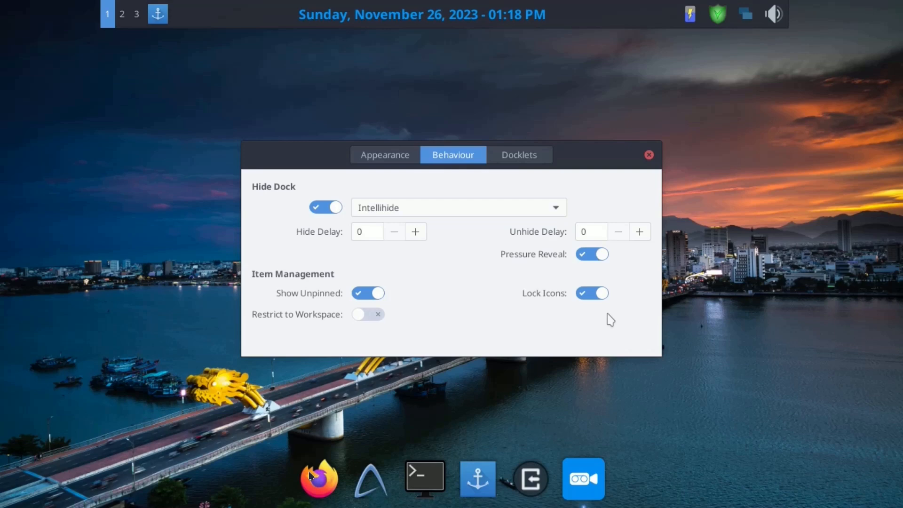
{"action": "mouse_move", "coordinate": [318, 483]}
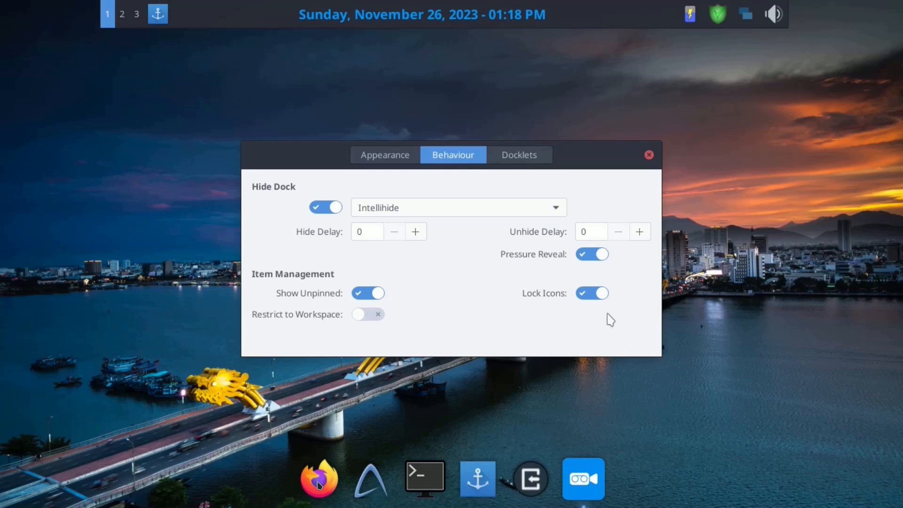
{"action": "mouse_move", "coordinate": [395, 487]}
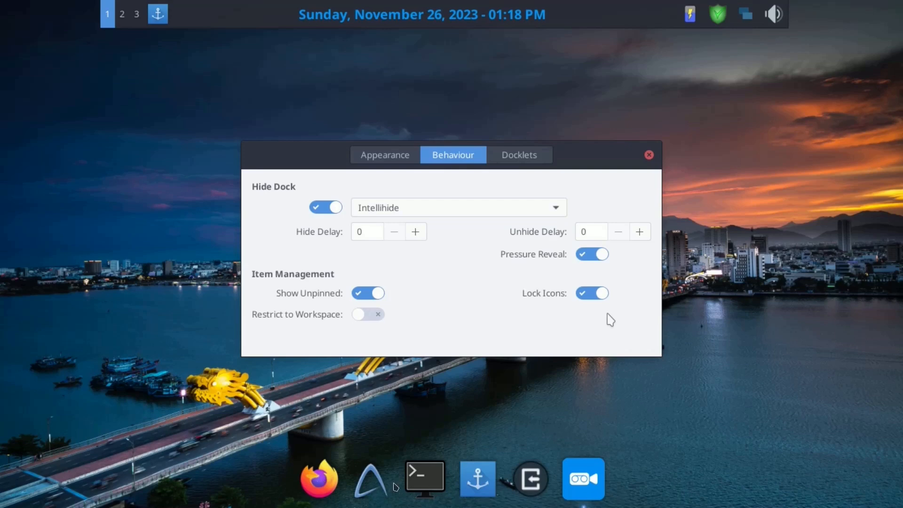
{"action": "mouse_move", "coordinate": [327, 483]}
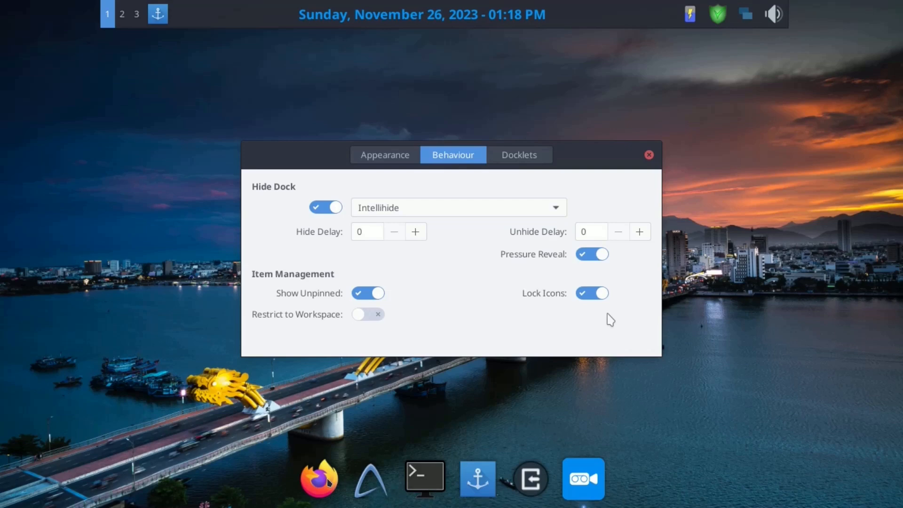
{"action": "mouse_move", "coordinate": [422, 447]}
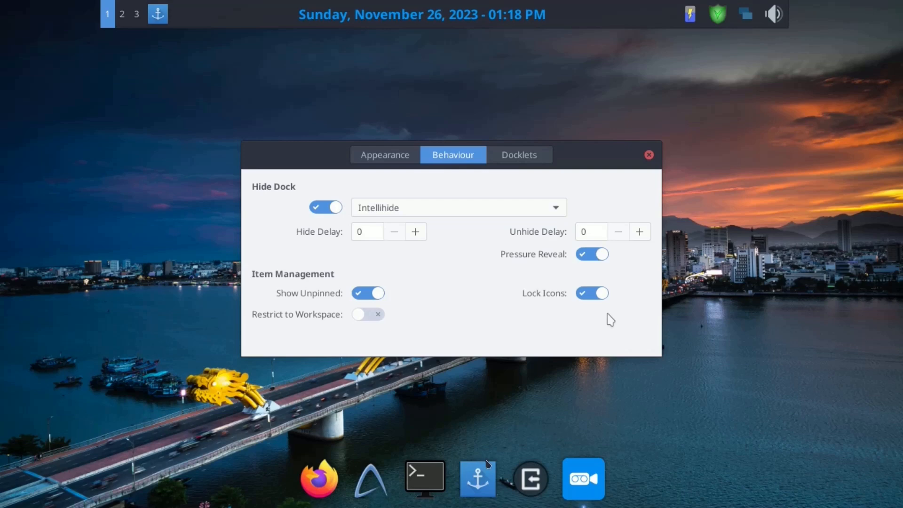
{"action": "mouse_move", "coordinate": [487, 464]}
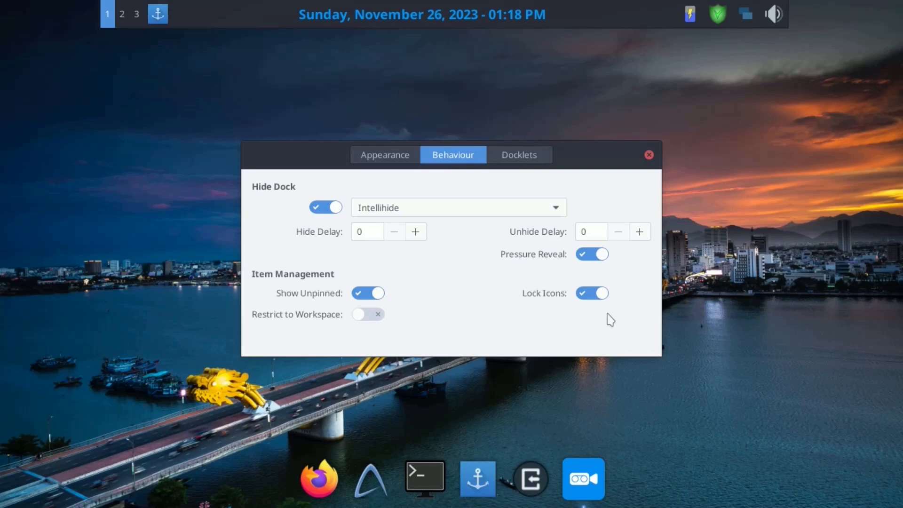
{"action": "mouse_move", "coordinate": [489, 471]}
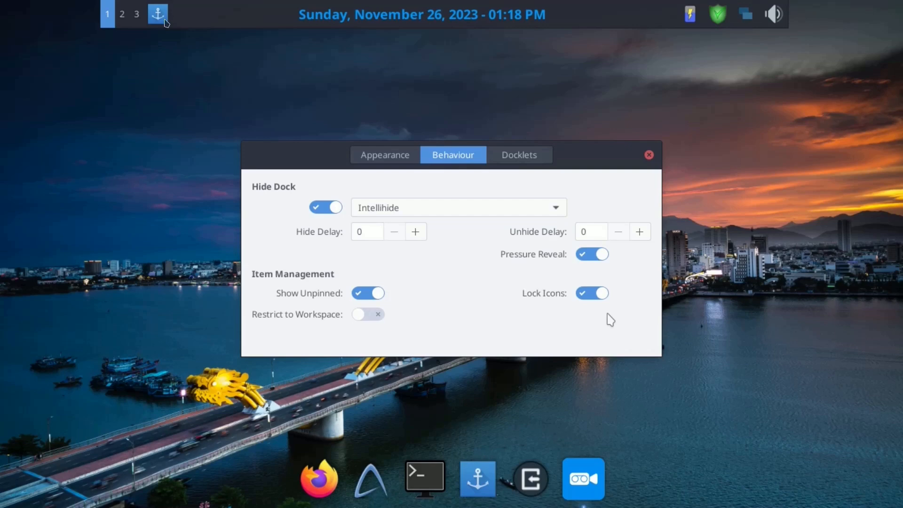
{"action": "mouse_move", "coordinate": [551, 465]}
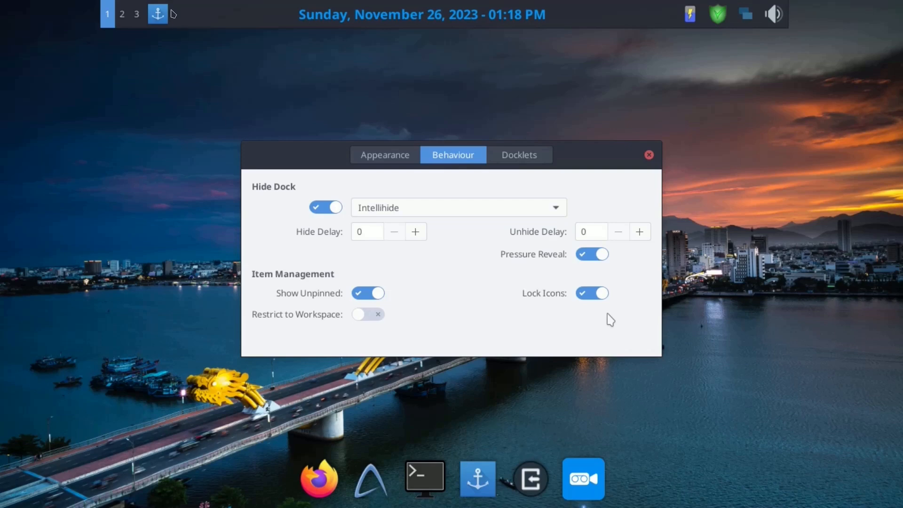
{"action": "mouse_move", "coordinate": [527, 393]}
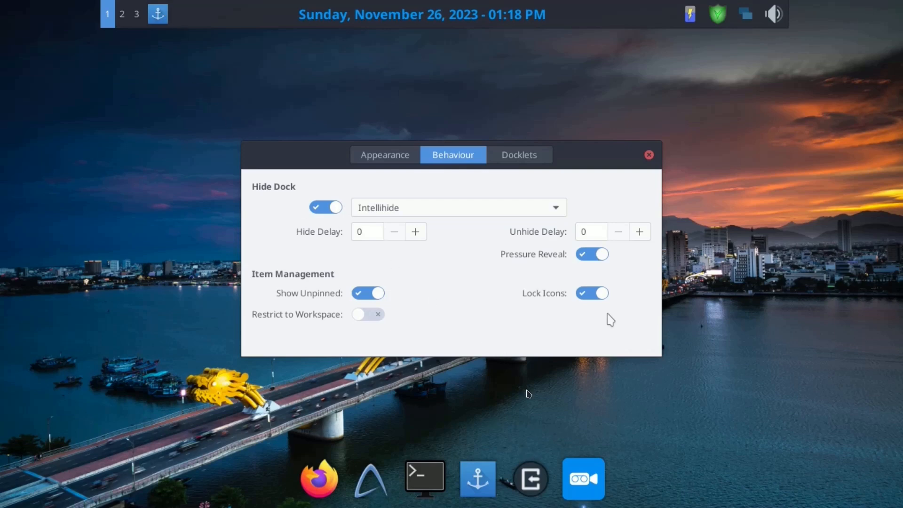
{"action": "mouse_move", "coordinate": [529, 407]}
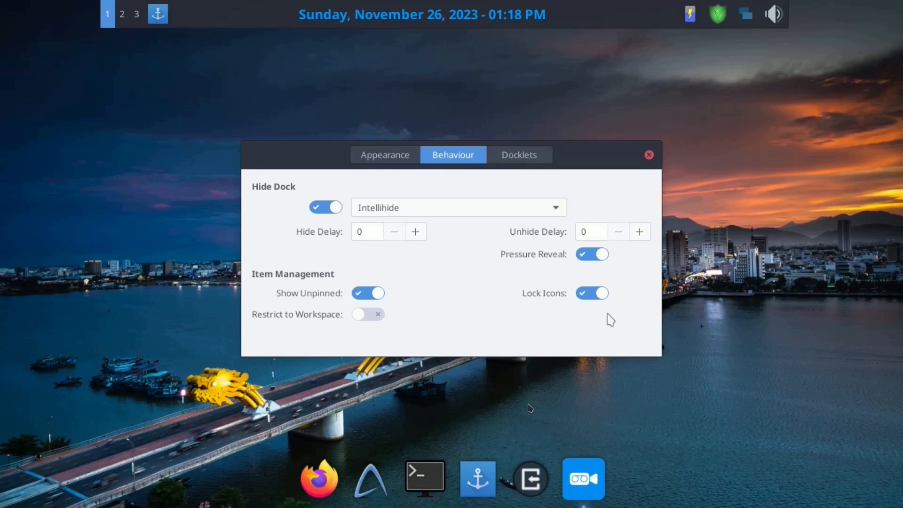
{"action": "mouse_move", "coordinate": [536, 478]}
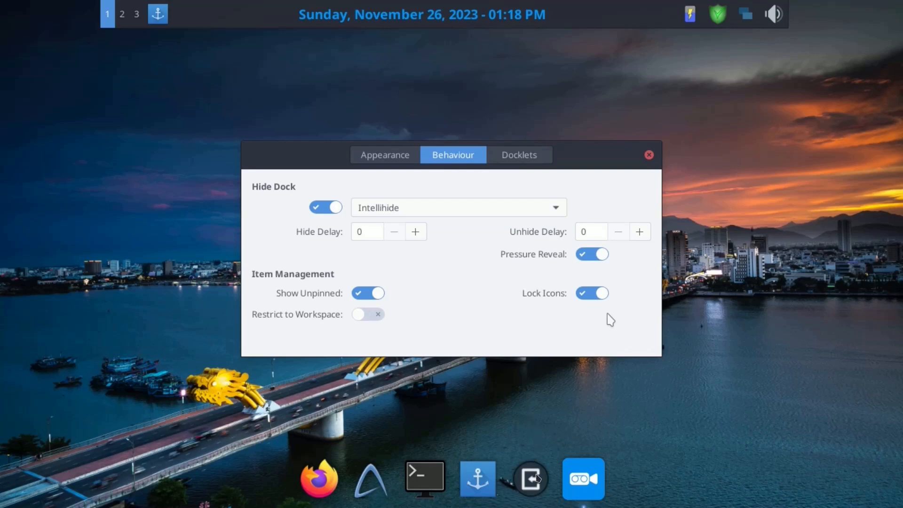
{"action": "mouse_move", "coordinate": [372, 443]}
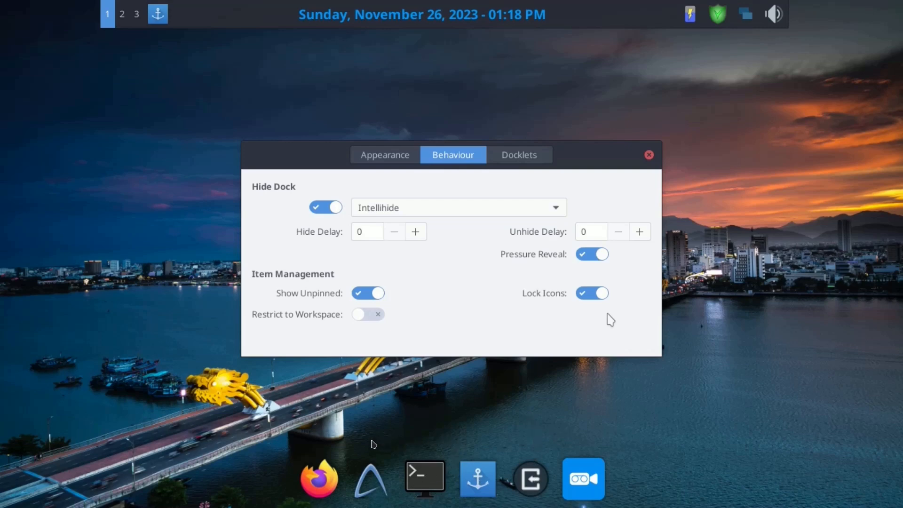
{"action": "mouse_move", "coordinate": [291, 488]}
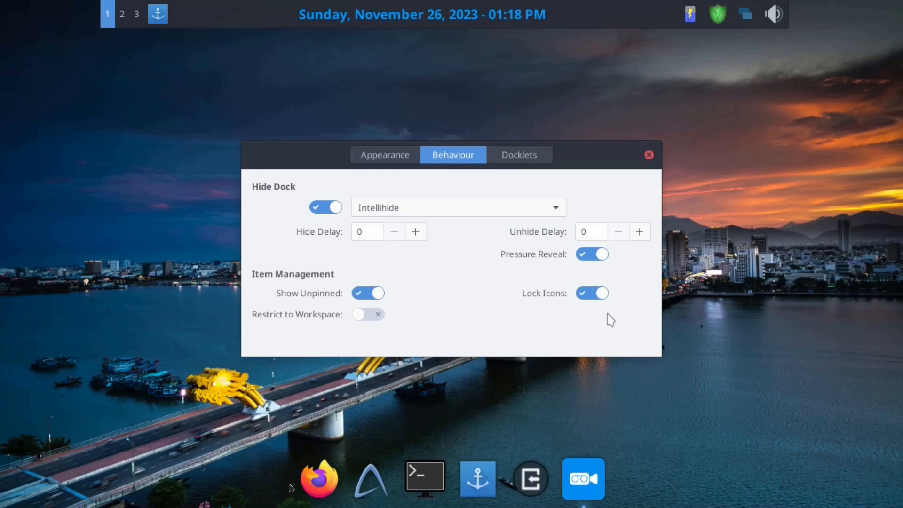
{"action": "mouse_move", "coordinate": [541, 497]}
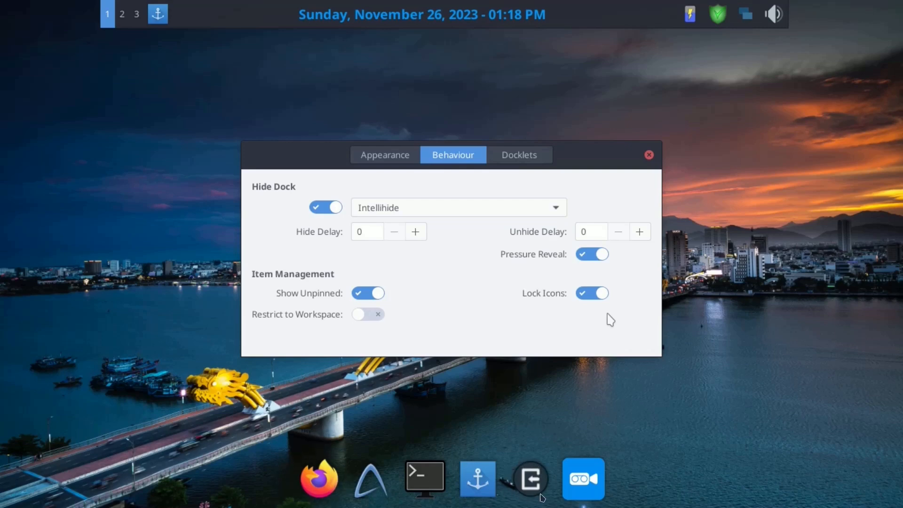
{"action": "mouse_move", "coordinate": [531, 446]}
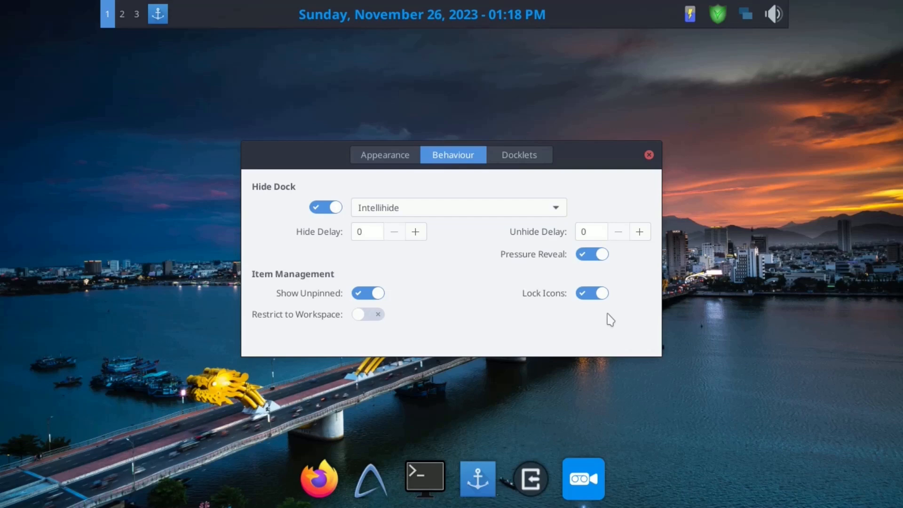
Step: Launch Puppy Log Out from the dock, showing reboot, shut down, restart server, prompt and lock options
{"action": "left_click", "coordinate": [528, 478]}
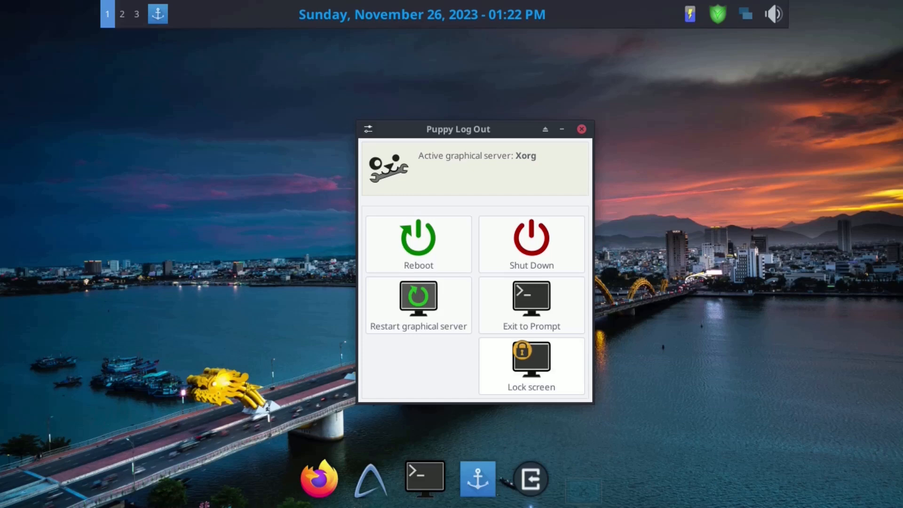
{"action": "mouse_move", "coordinate": [566, 403]}
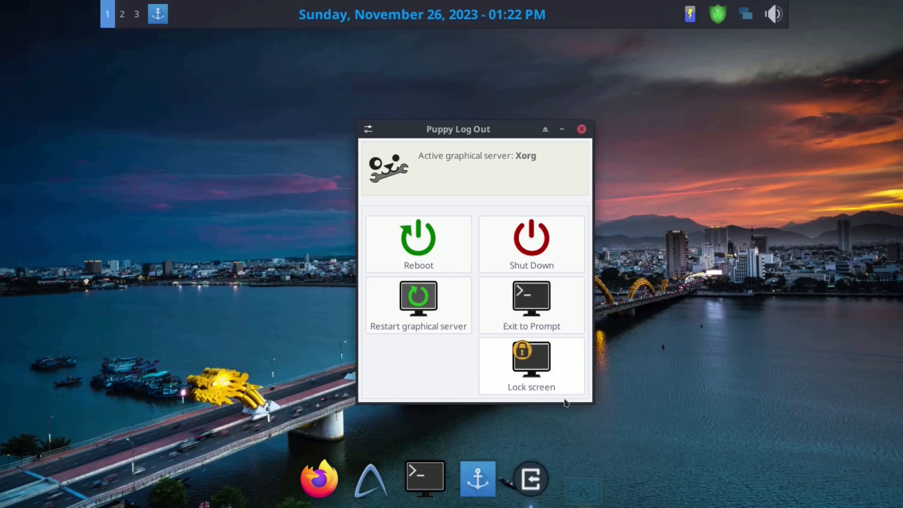
{"action": "mouse_move", "coordinate": [564, 403]}
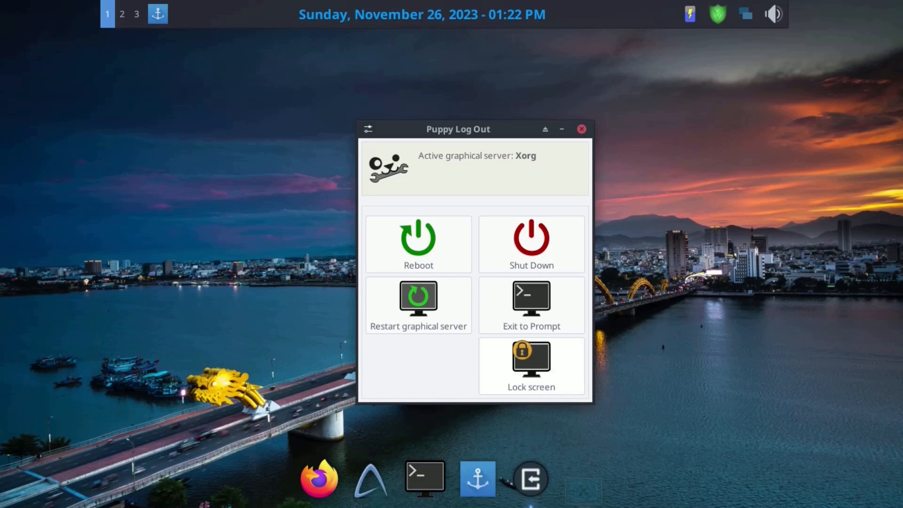